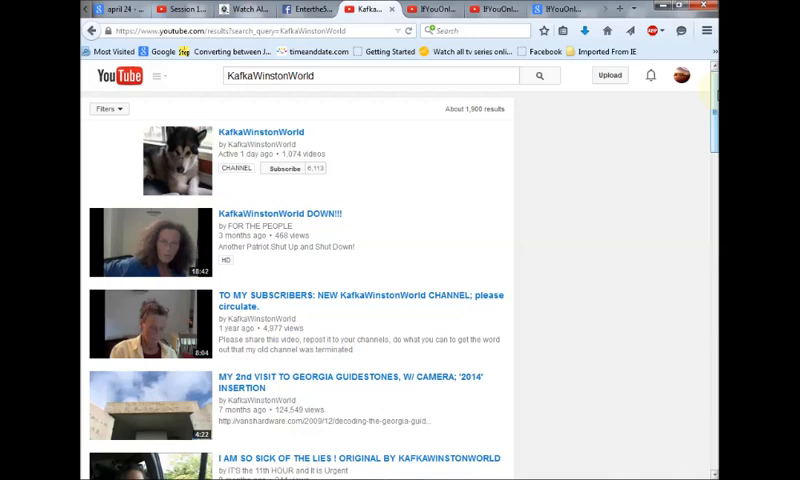
pyautogui.moveTo(424, 212)
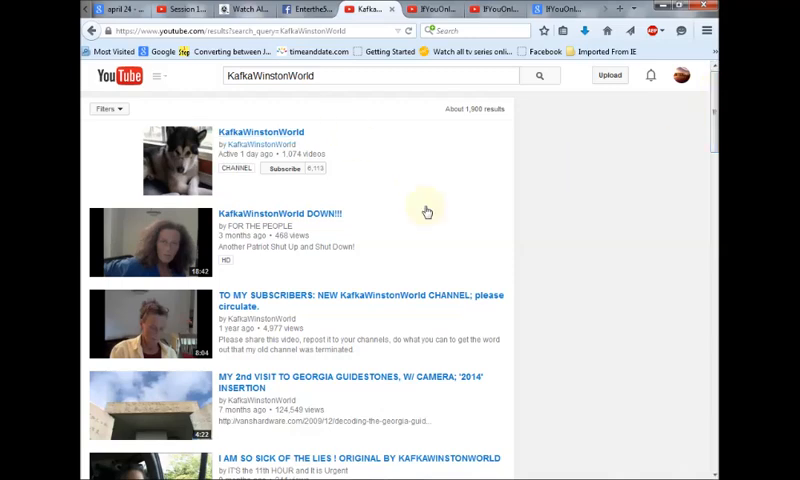
pyautogui.moveTo(410, 206)
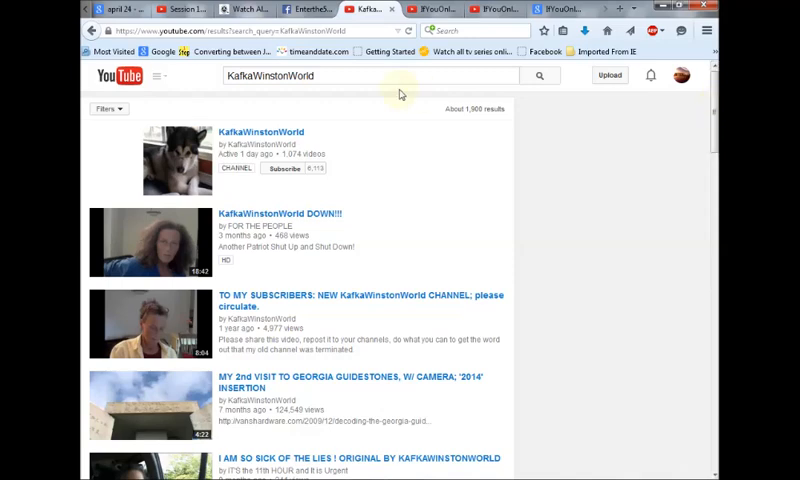
# Rerun the KafkaWinstonWorld search so the results list reloads with about 1,010 results
pyautogui.click(352, 76)
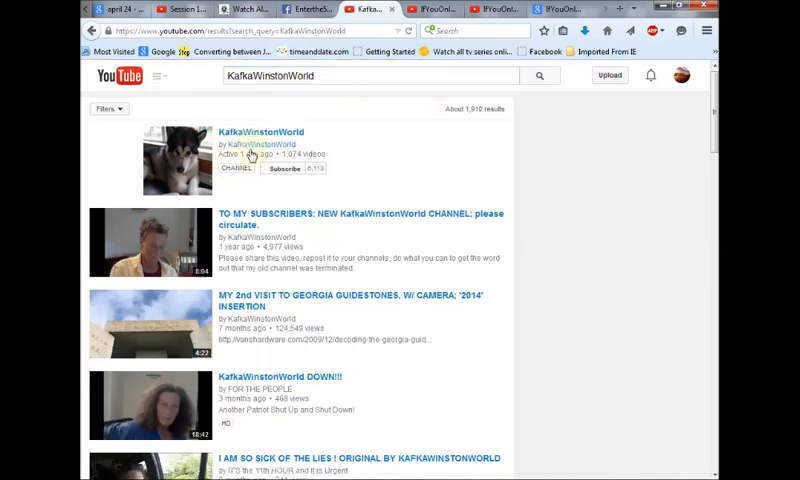
pyautogui.moveTo(390, 92)
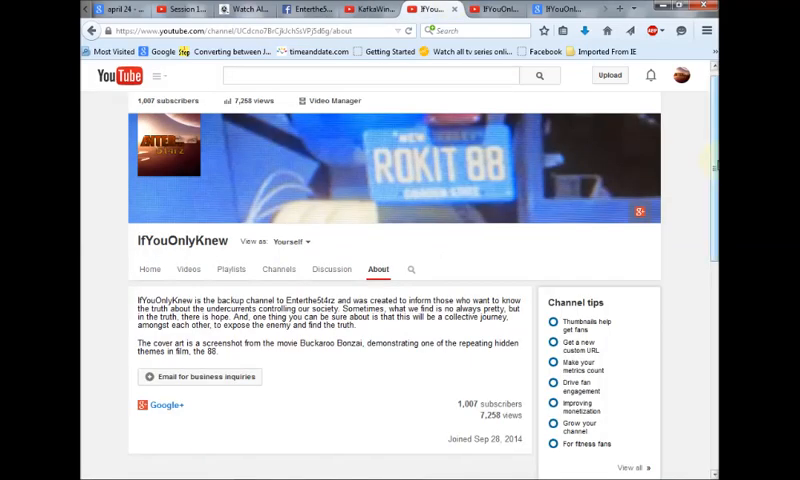
# Scroll through the IfYouOnlyKnew About description, then switch the channel to its Home view
pyautogui.scroll(-3)
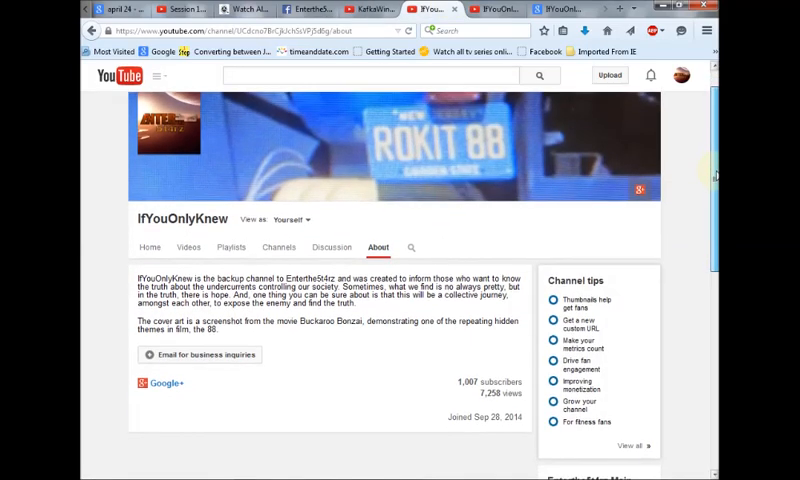
pyautogui.scroll(-3)
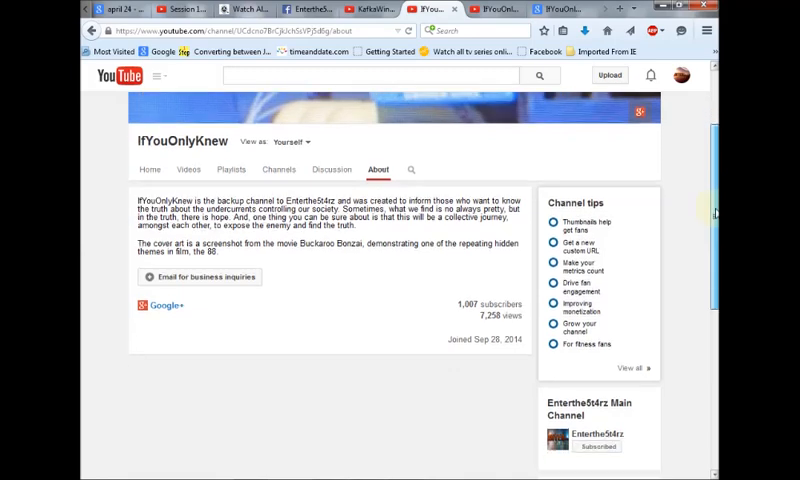
pyautogui.scroll(-3)
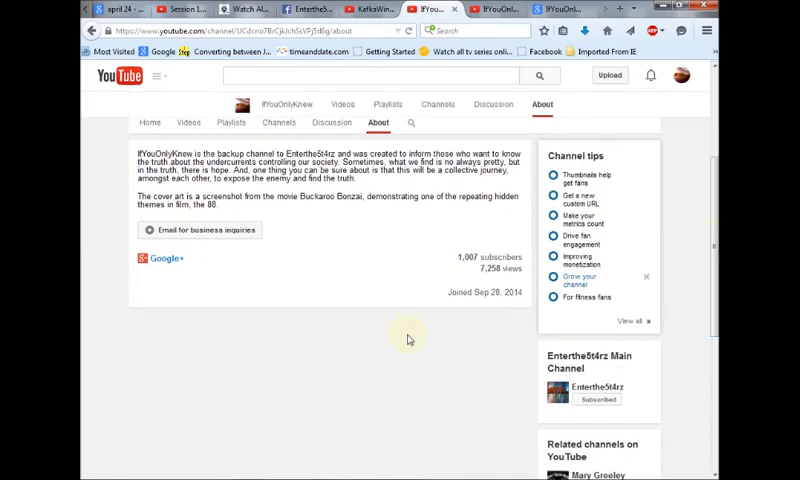
pyautogui.click(650, 276)
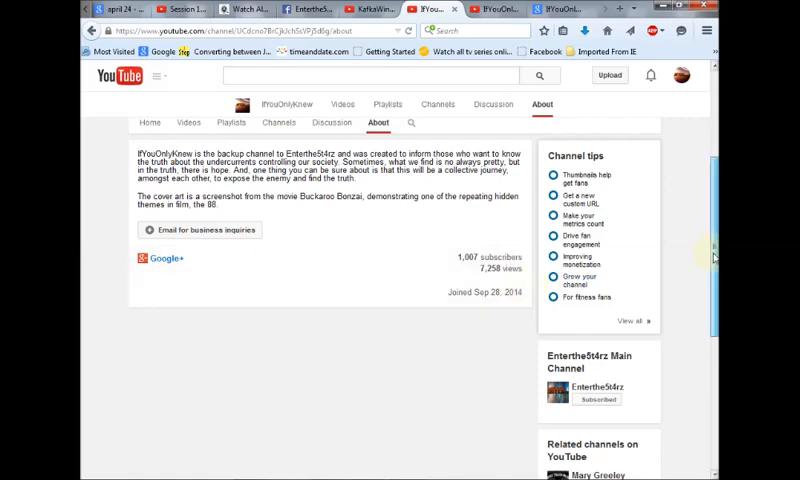
pyautogui.scroll(3)
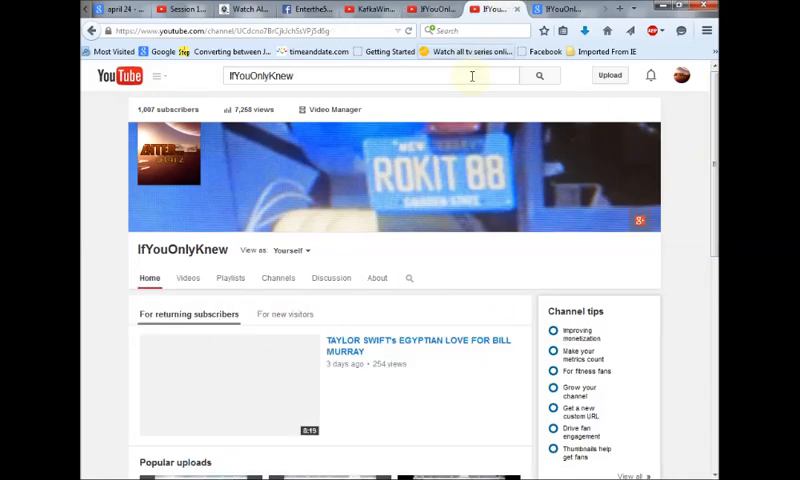
# Search YouTube for IfYouOnlyKnew and scroll the results, which show only 'If You Only Knew' songs
pyautogui.click(540, 76)
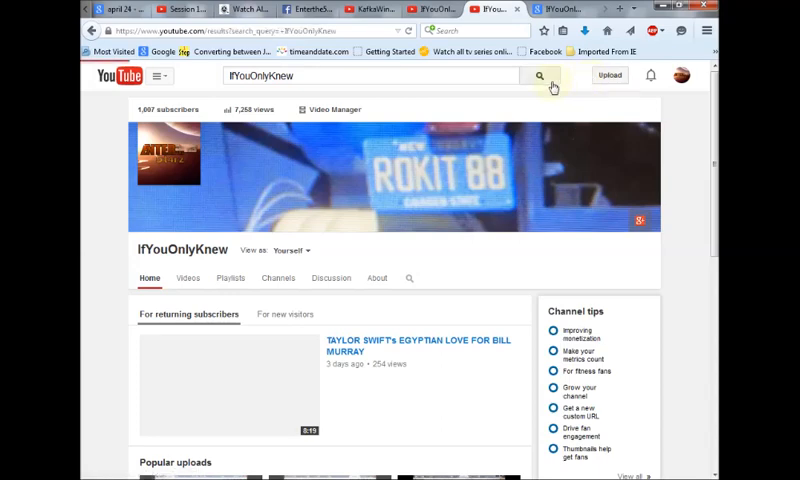
pyautogui.click(538, 76)
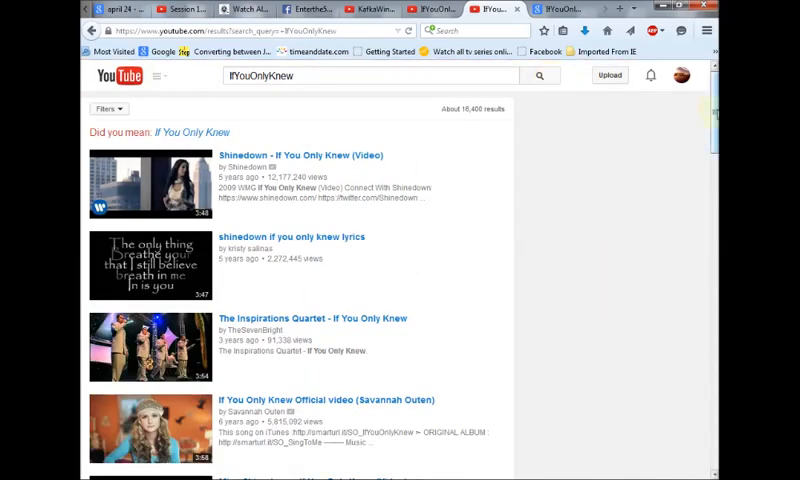
pyautogui.scroll(-3)
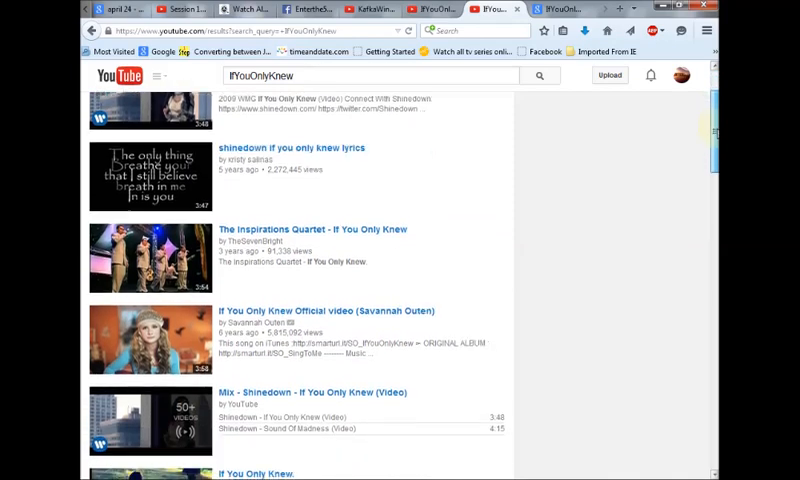
pyautogui.scroll(-3)
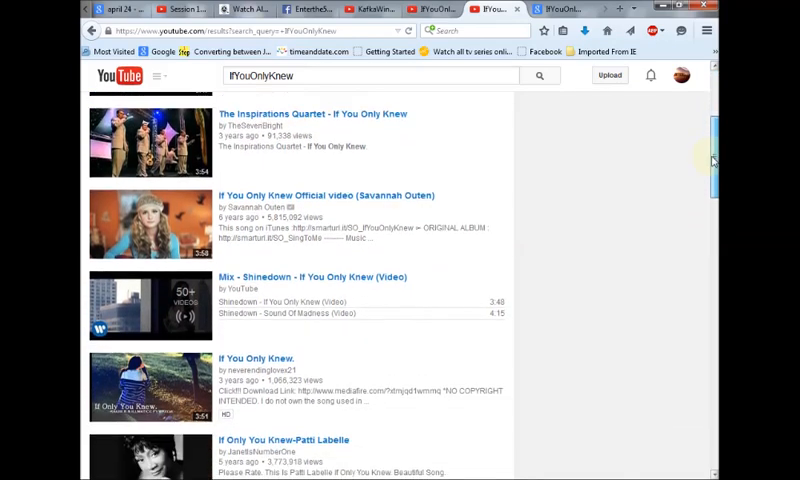
pyautogui.scroll(-3)
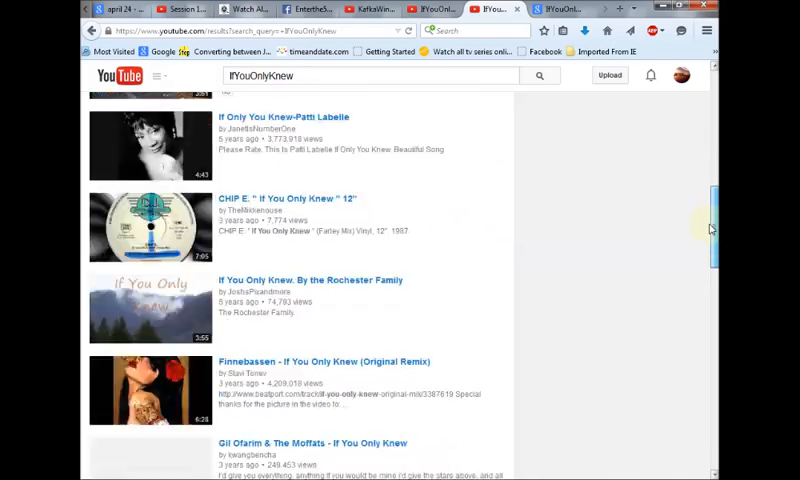
pyautogui.scroll(-3)
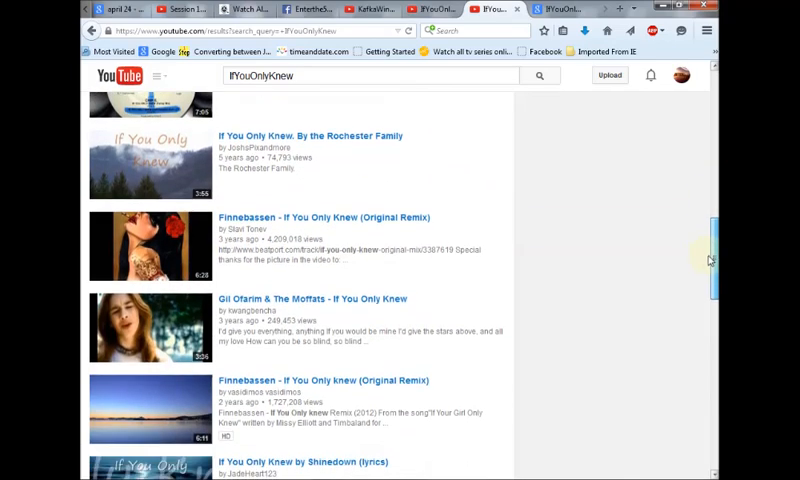
pyautogui.scroll(-3)
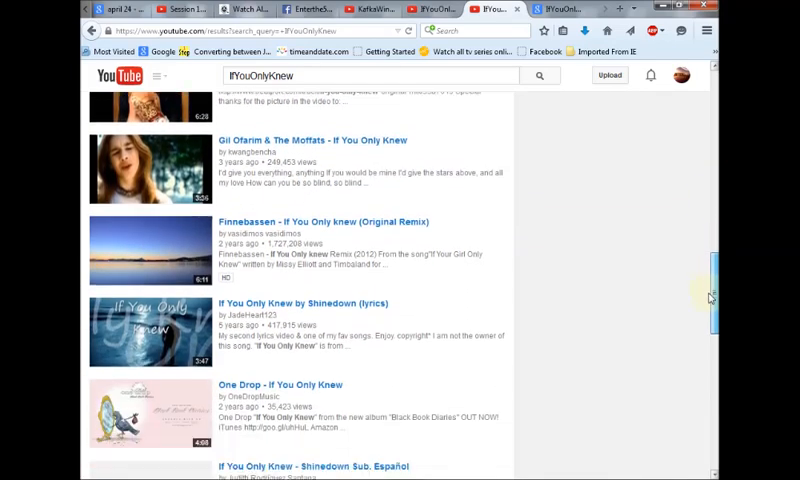
pyautogui.scroll(-3)
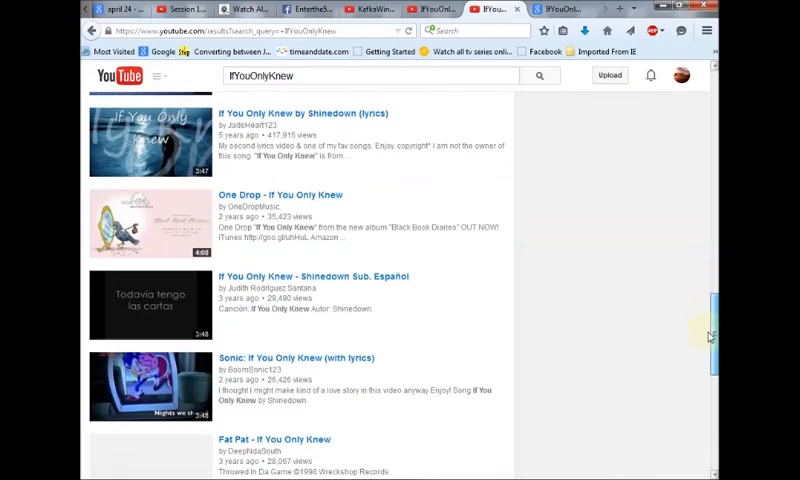
pyautogui.scroll(-3)
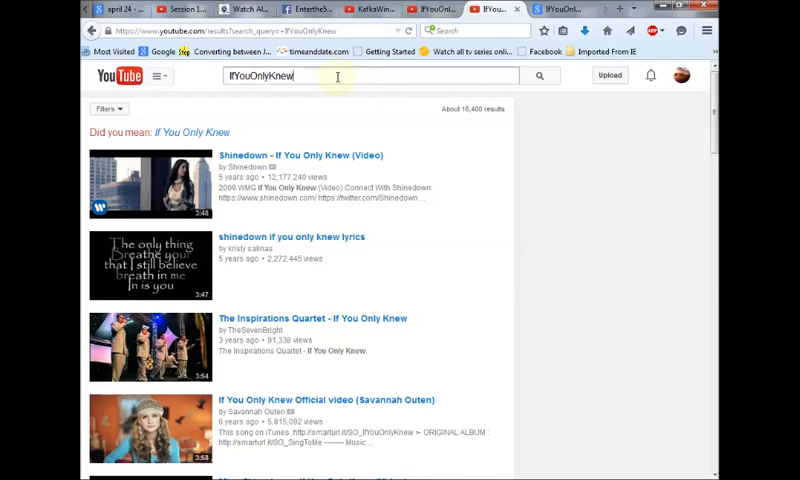
# Refine the YouTube search to 'IfYouOnlyKnew enterthe5t4rz' and scroll its unrelated song results
pyautogui.write('e')
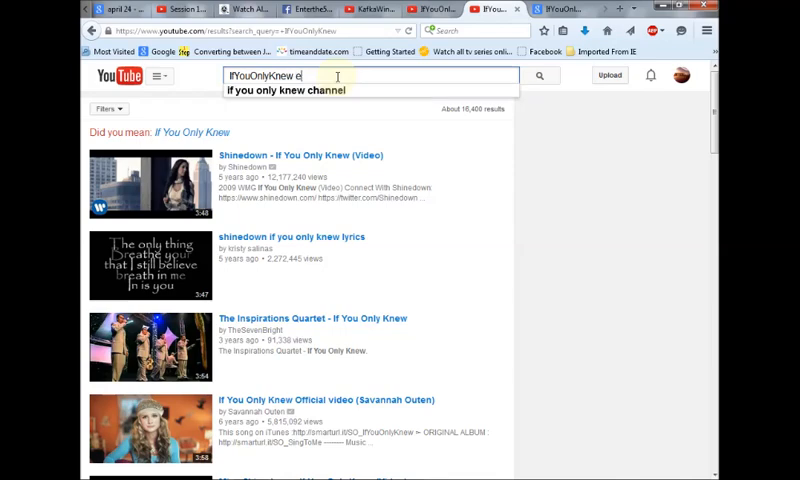
pyautogui.write('nterthe5t4rz')
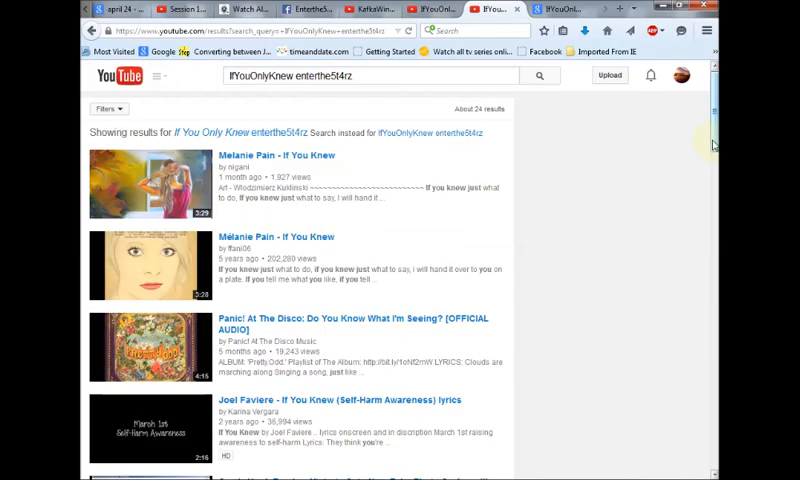
pyautogui.scroll(-3)
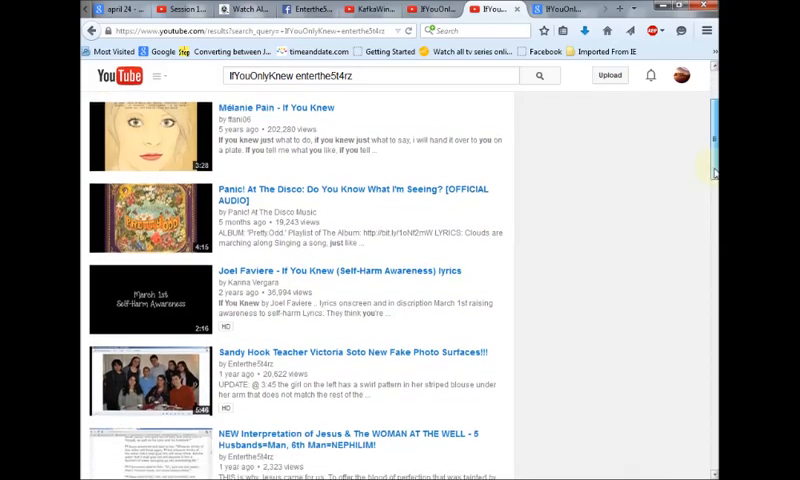
pyautogui.scroll(-3)
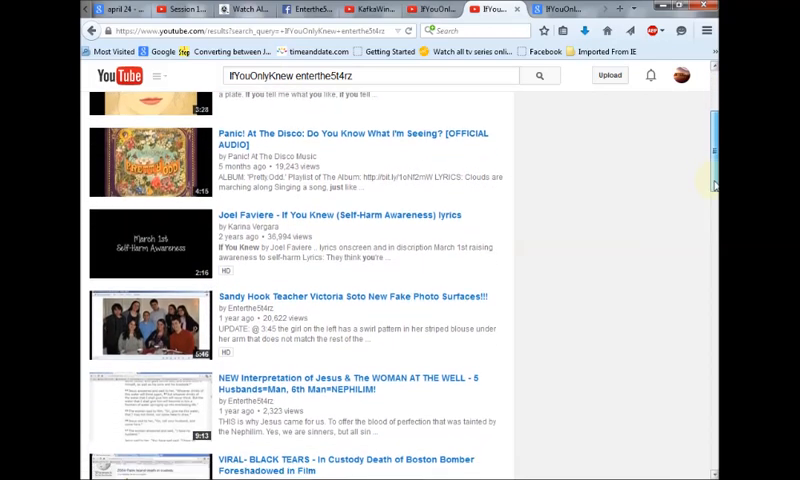
pyautogui.scroll(-3)
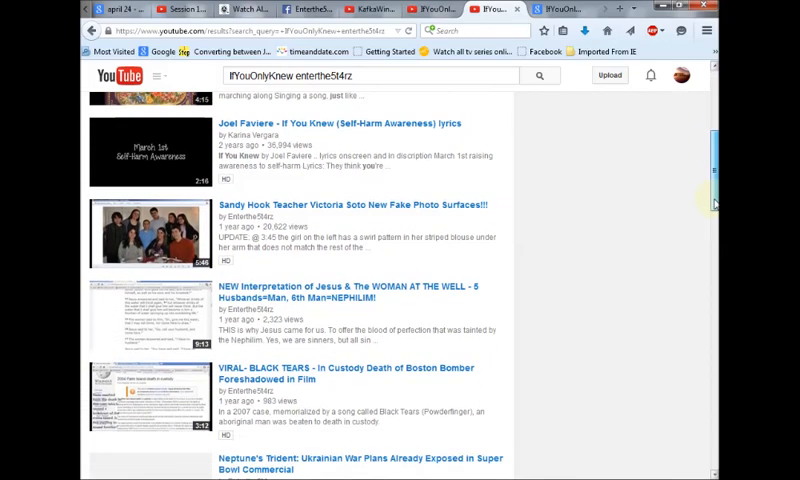
pyautogui.scroll(-3)
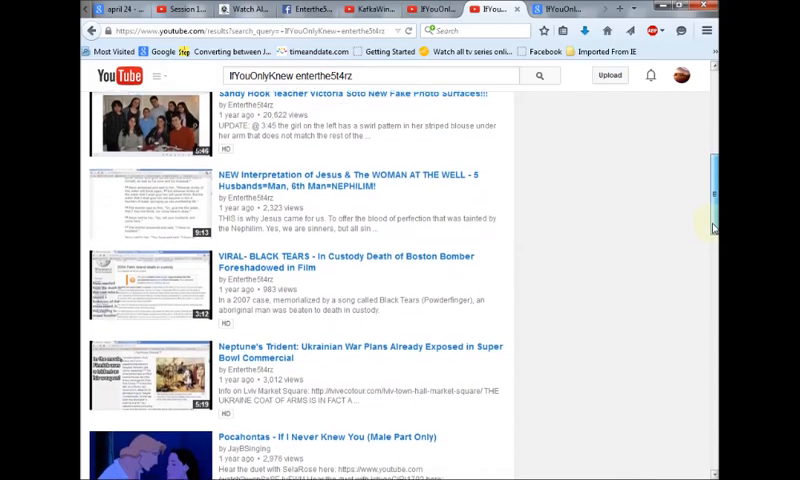
pyautogui.scroll(-3)
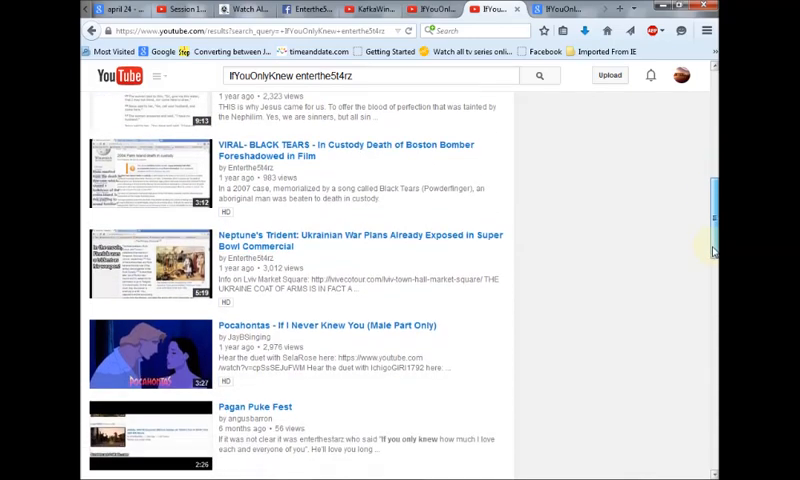
pyautogui.scroll(-3)
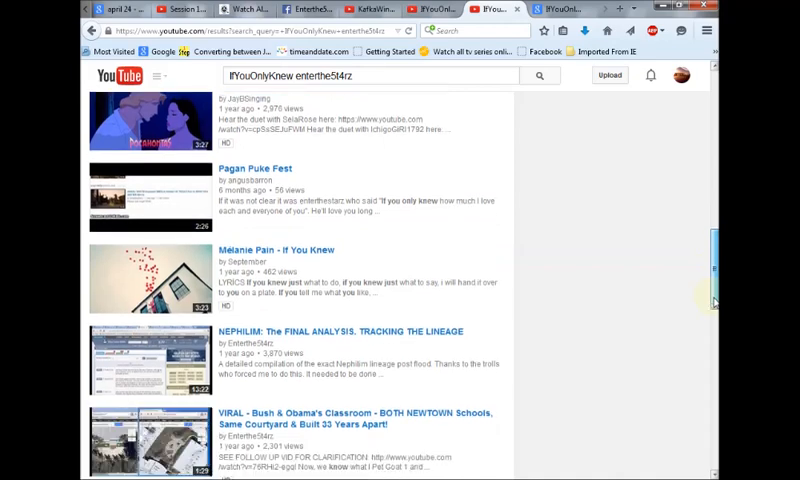
pyautogui.scroll(-3)
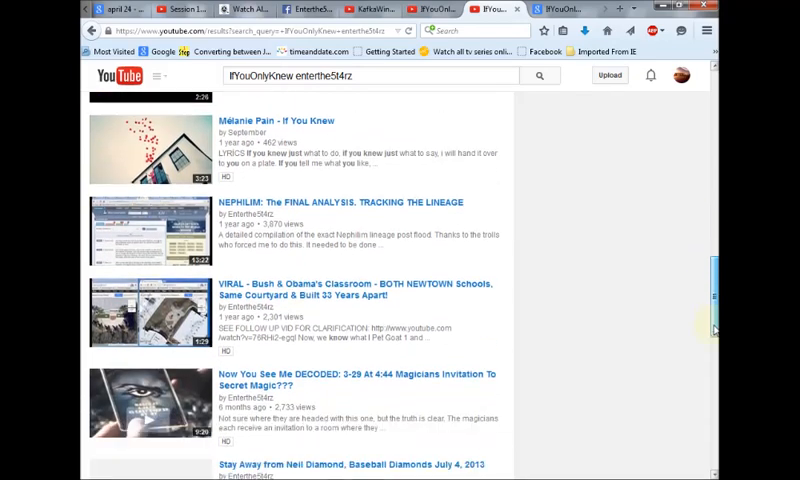
pyautogui.scroll(-3)
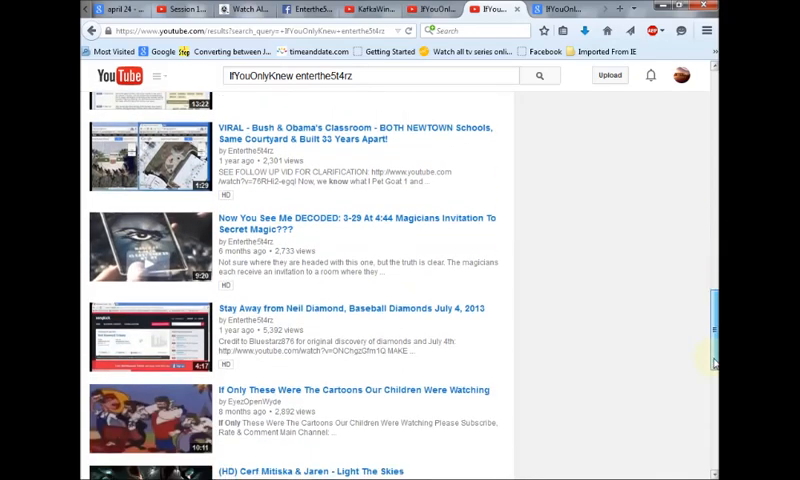
pyautogui.scroll(-3)
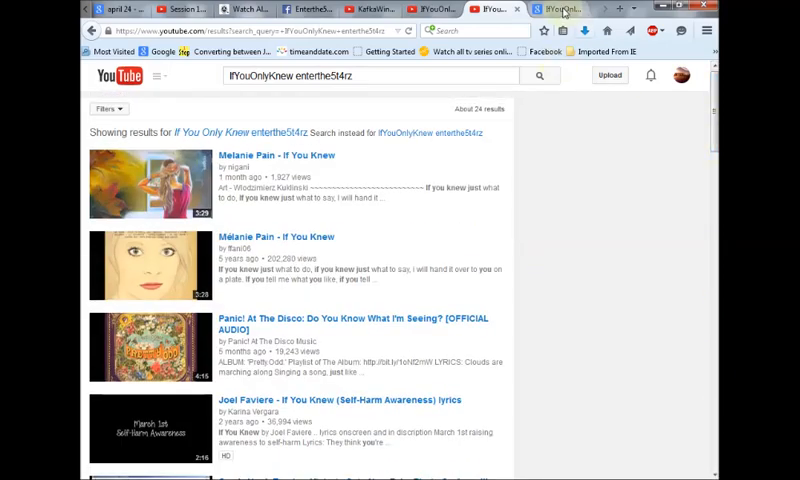
# Switch to the Google results for 'IfYouOnlyKnew enterthe5t4rz' and scroll past the Backup Channel video, Facebook and Twitter hits
pyautogui.click(560, 8)
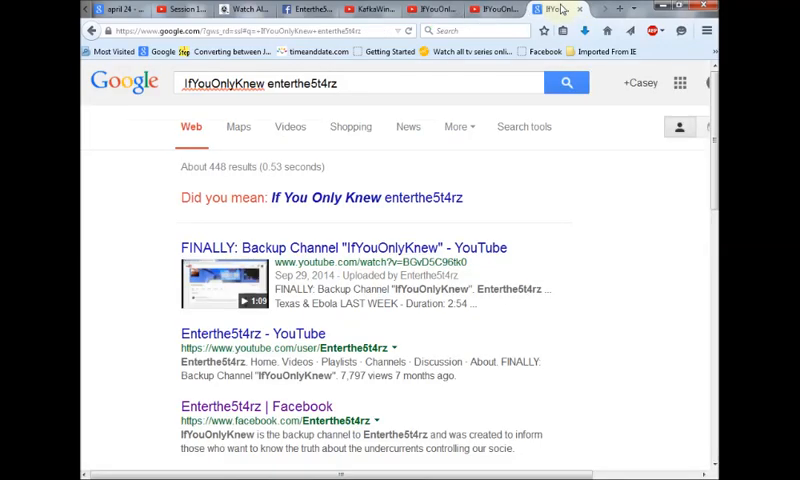
pyautogui.click(568, 84)
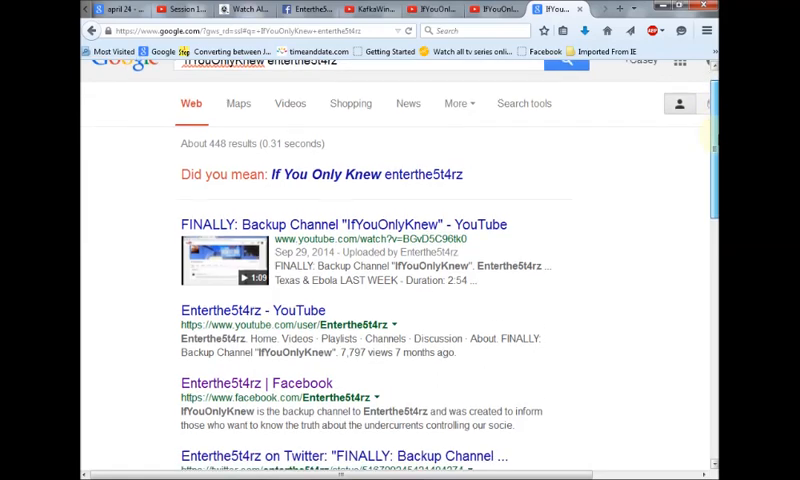
pyautogui.scroll(3)
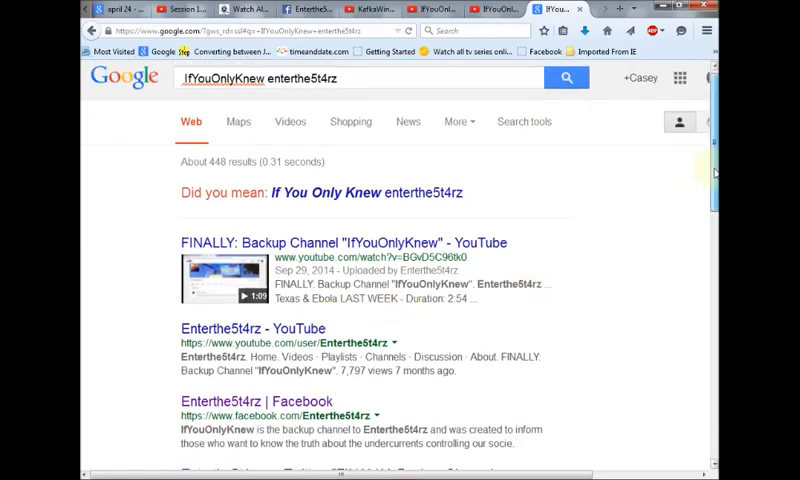
pyautogui.scroll(-3)
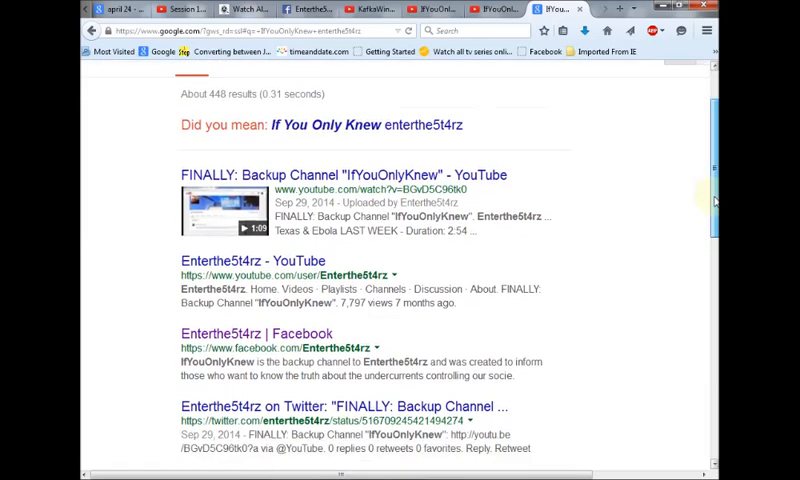
pyautogui.scroll(-3)
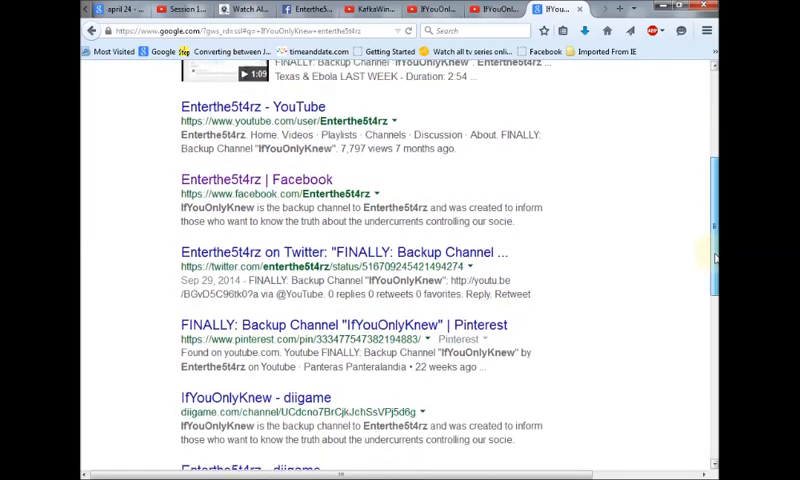
pyautogui.scroll(-3)
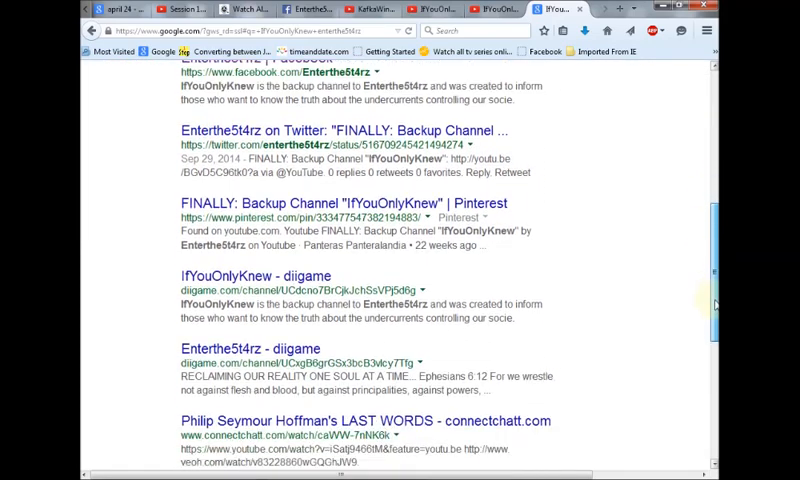
pyautogui.scroll(-3)
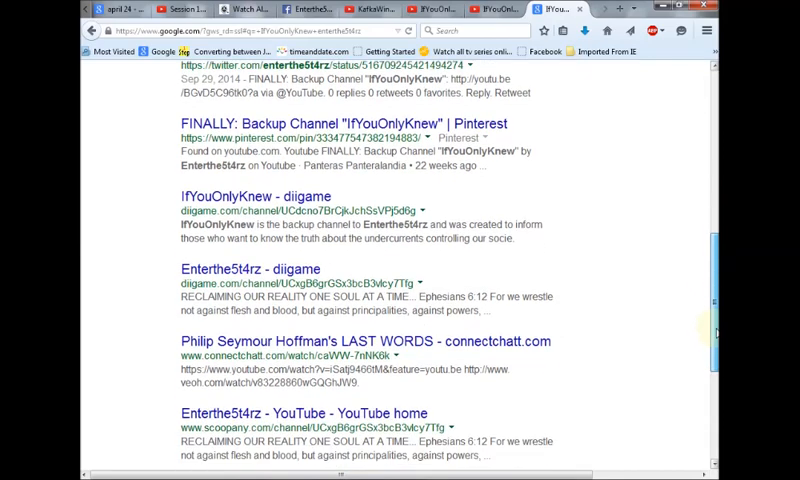
pyautogui.scroll(-3)
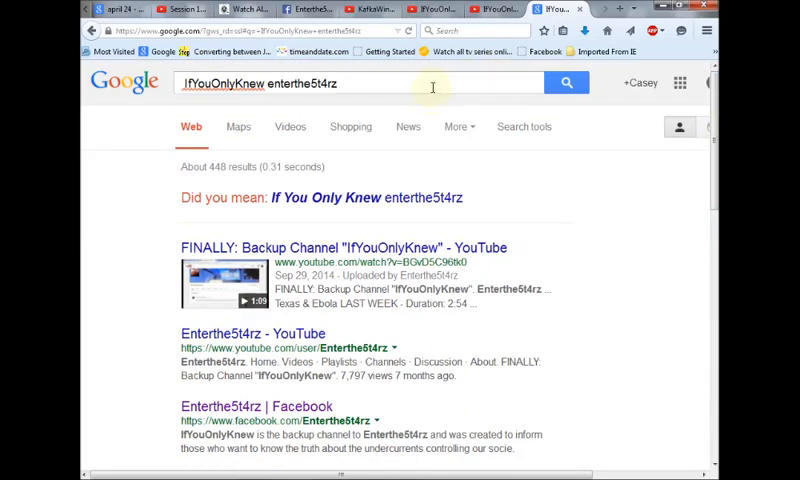
pyautogui.moveTo(650, 178)
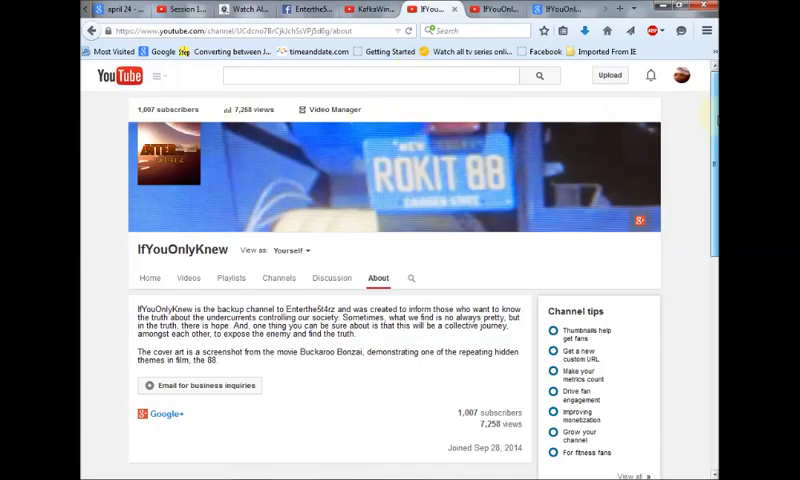
# Scroll the IfYouOnlyKnew About page to review its backup-channel description, 1,007 subscribers and Sep 28, 2014 join date
pyautogui.scroll(-3)
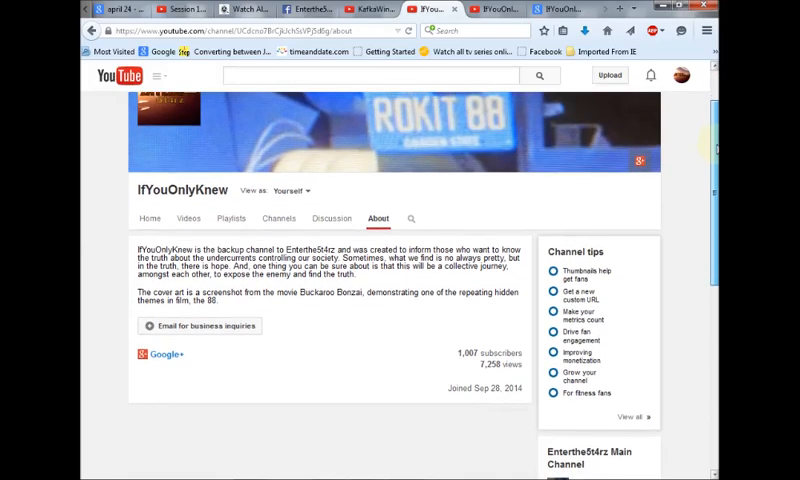
pyautogui.scroll(-3)
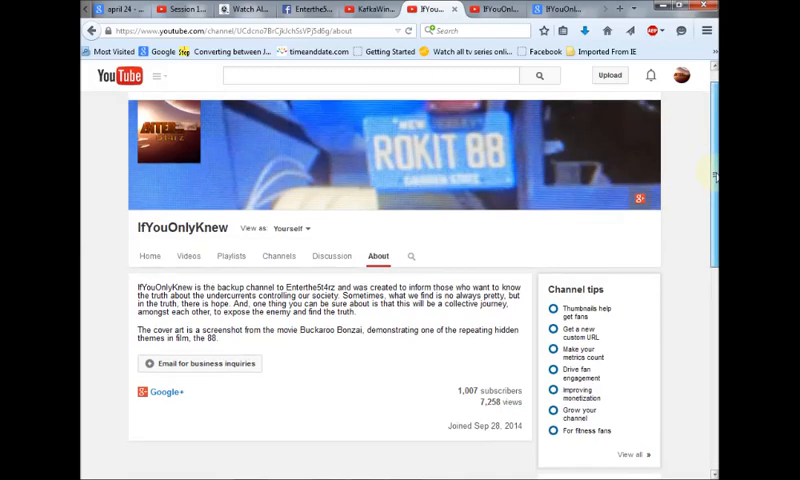
pyautogui.scroll(-3)
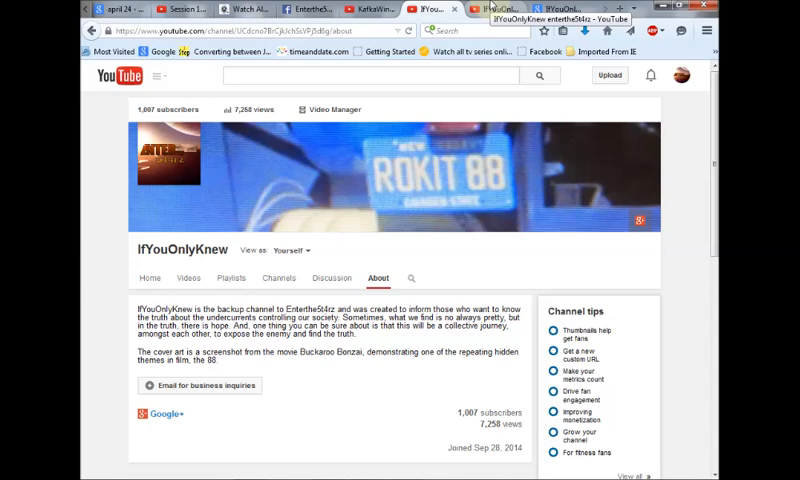
pyautogui.moveTo(186, 184)
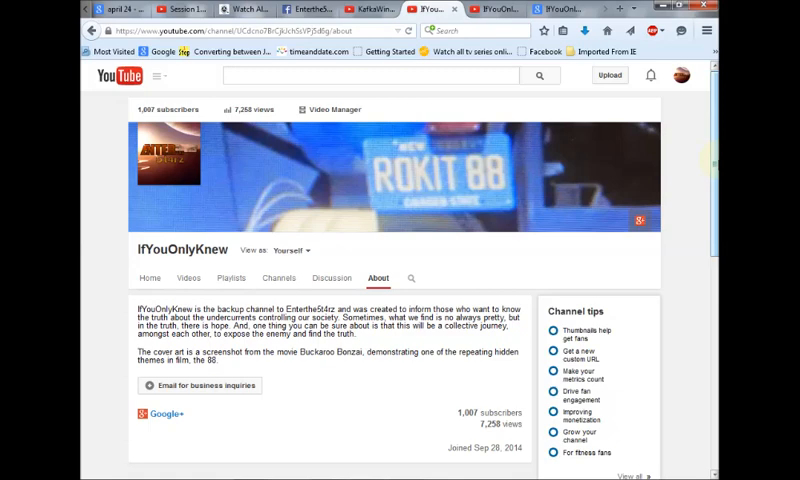
pyautogui.scroll(-3)
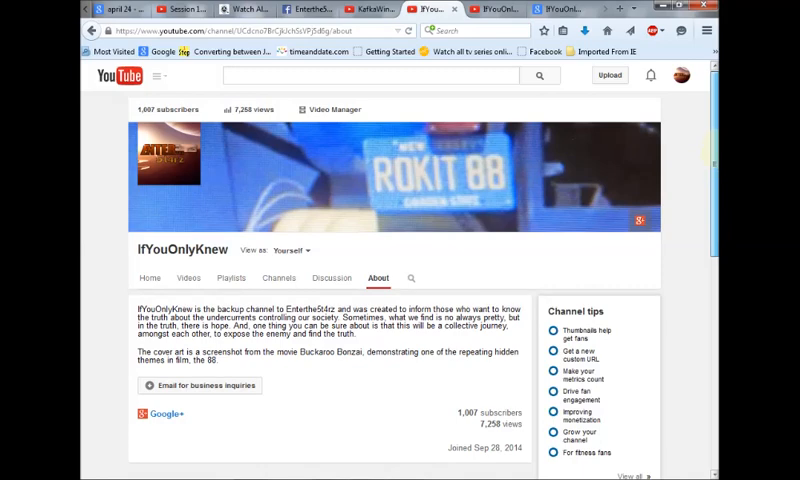
pyautogui.moveTo(108, 116)
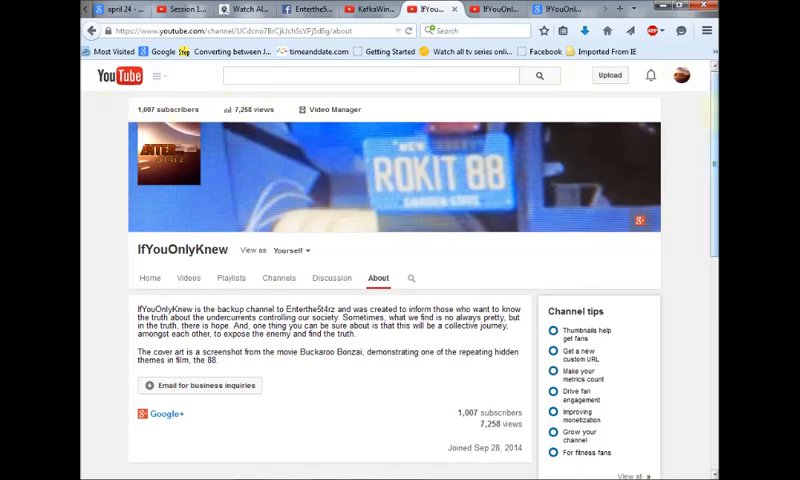
pyautogui.scroll(-3)
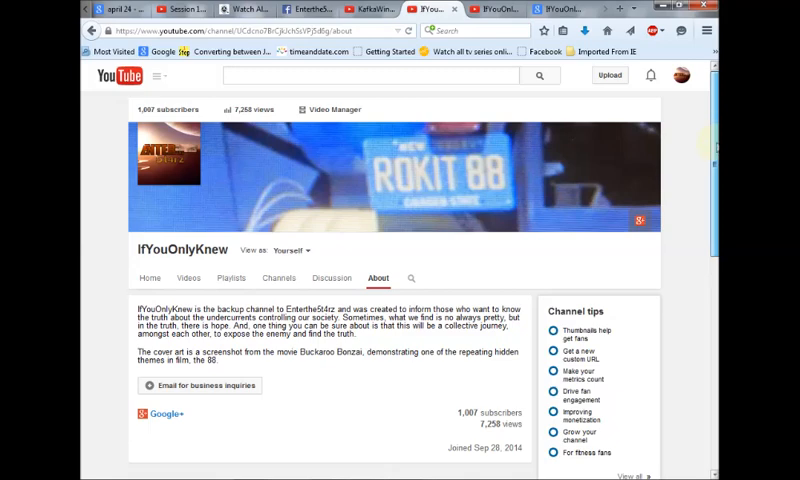
pyautogui.scroll(-3)
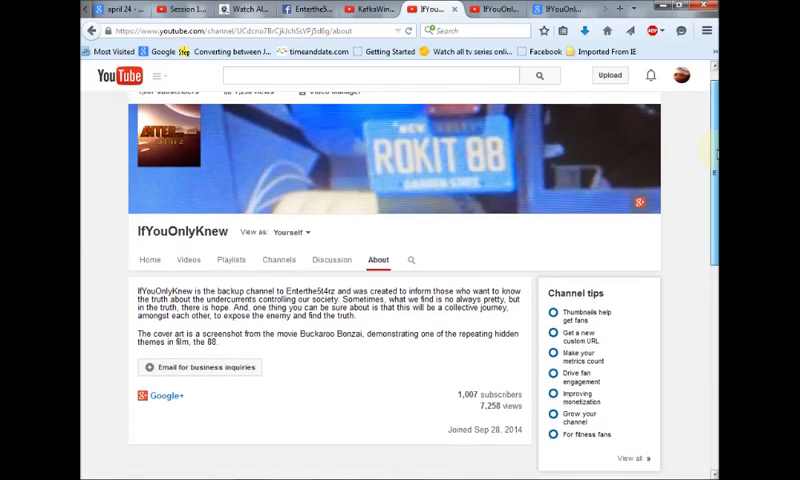